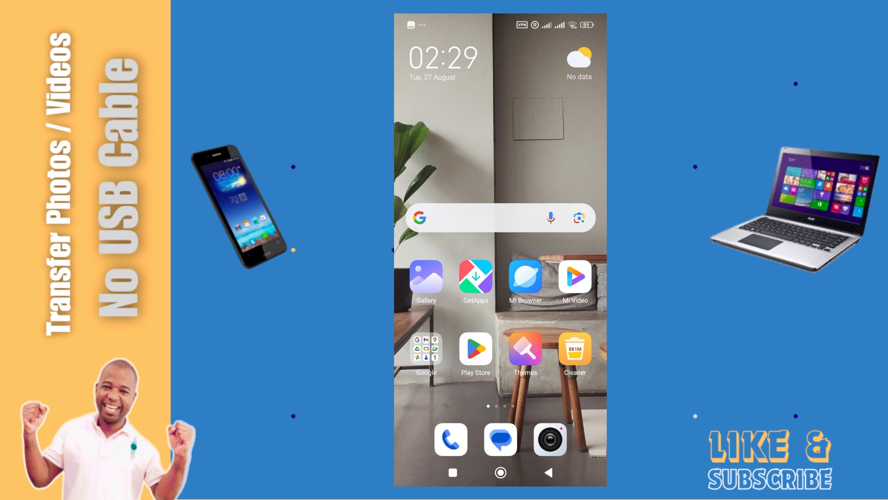
Search Google Play Store for 'wifi' and pick the 'wifi ftp server' suggestion.
left_click(475, 348)
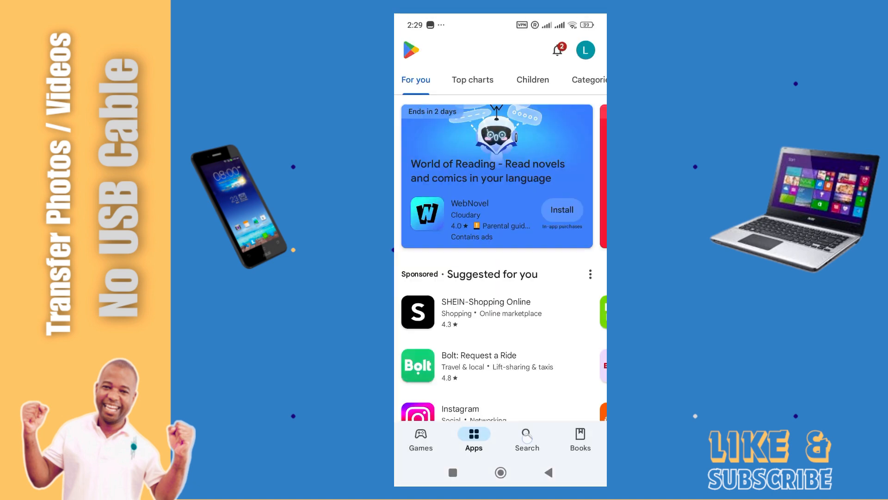
left_click(527, 439)
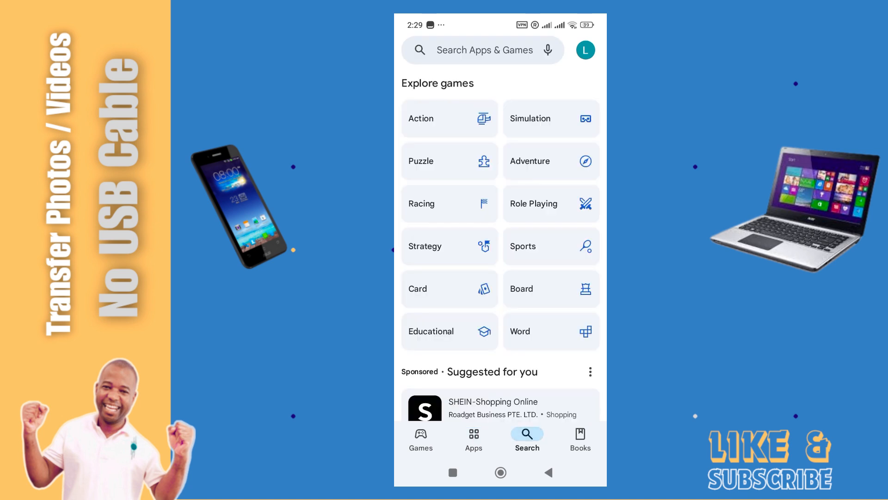
left_click(482, 50)
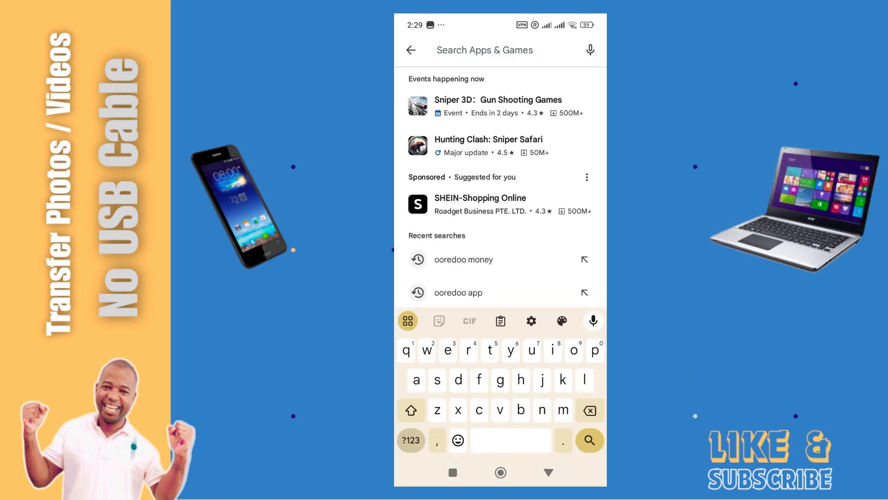
type("wifi")
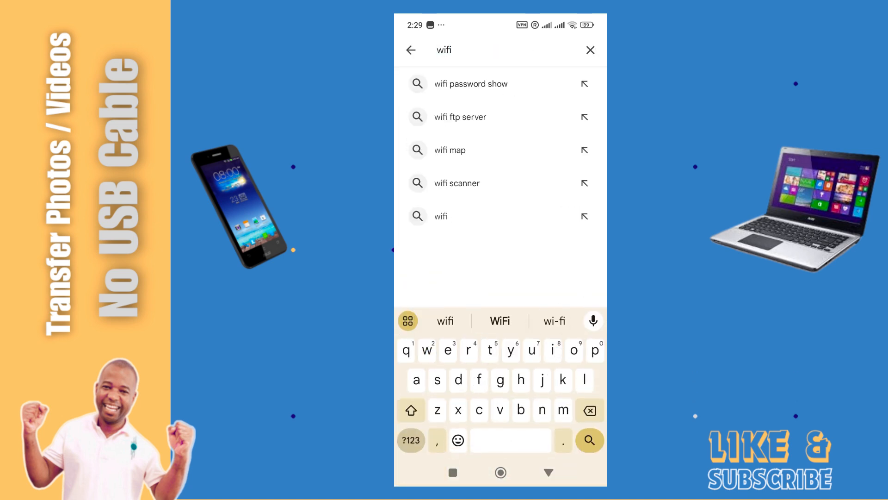
left_click(460, 117)
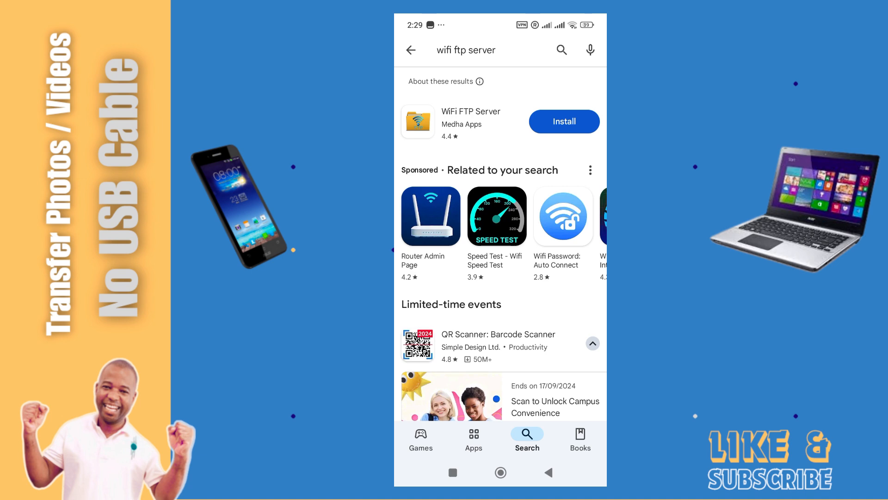
Install WiFi FTP Server by Medha Apps and open it to its all-files permission page.
left_click(563, 121)
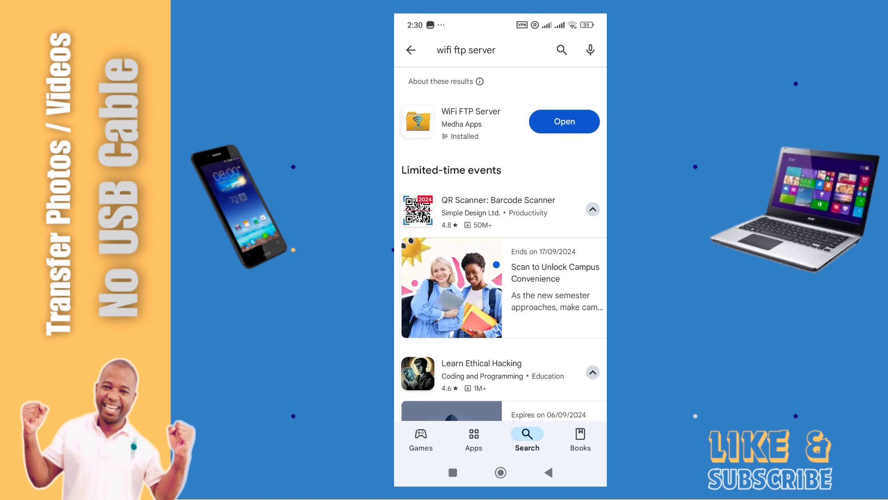
left_click(563, 121)
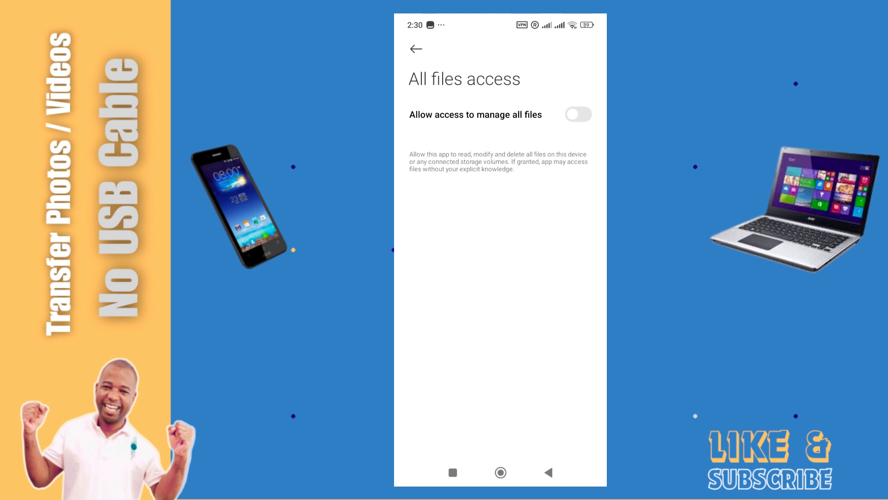
Allow WiFi FTP Server to manage all files and return to the app.
left_click(578, 114)
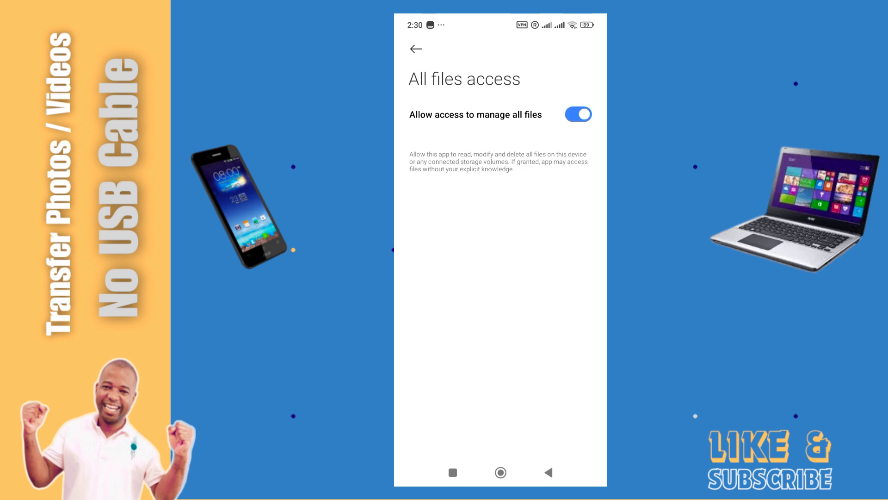
left_click(415, 49)
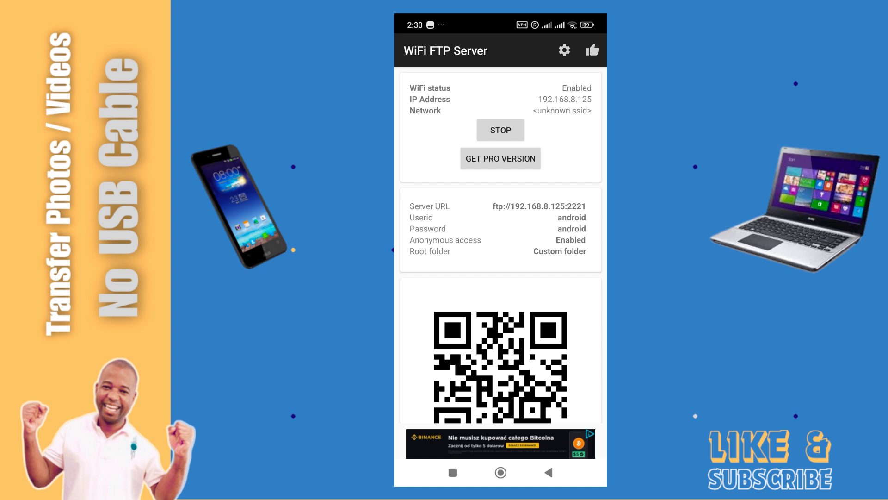
Scroll the server screen to read URL ftp://192.168.8.125:2221, user id and password.
scroll("down", 3)
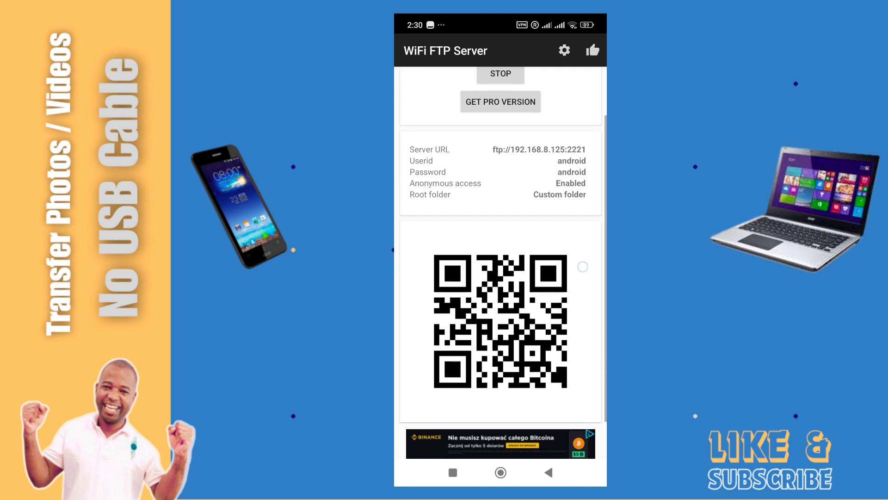
scroll("down", 3)
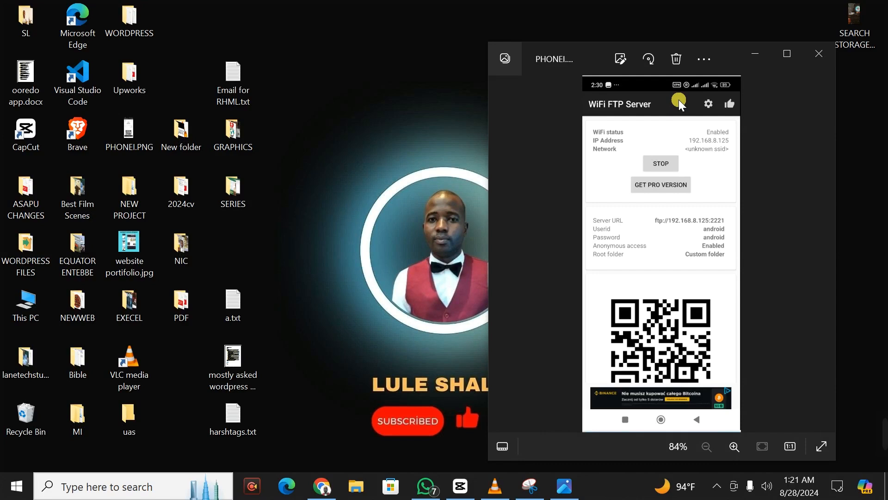
mouse_move(409, 214)
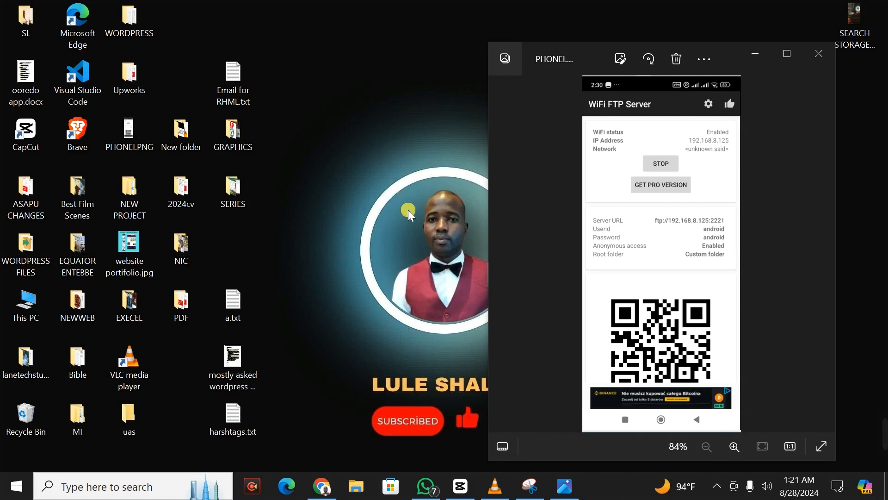
Open This PC from the desktop icon in File Explorer.
left_click(25, 247)
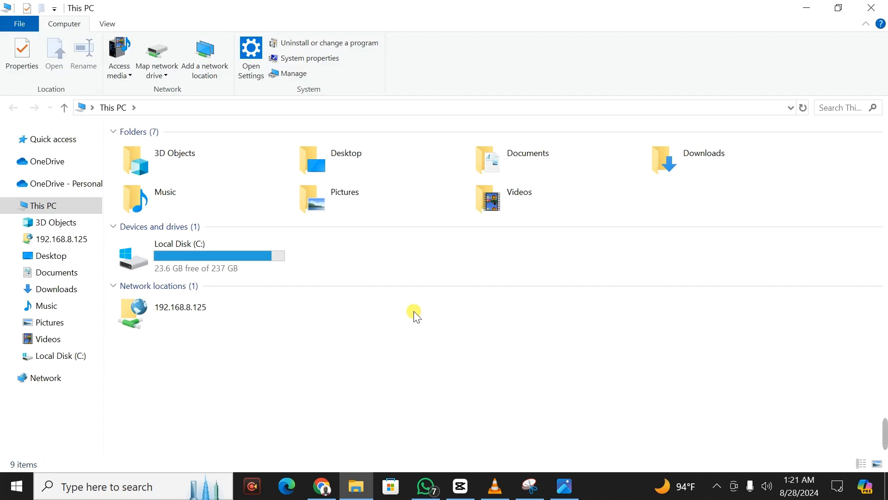
Add a network location from This PC's context menu, choosing a custom network location.
right_click(414, 315)
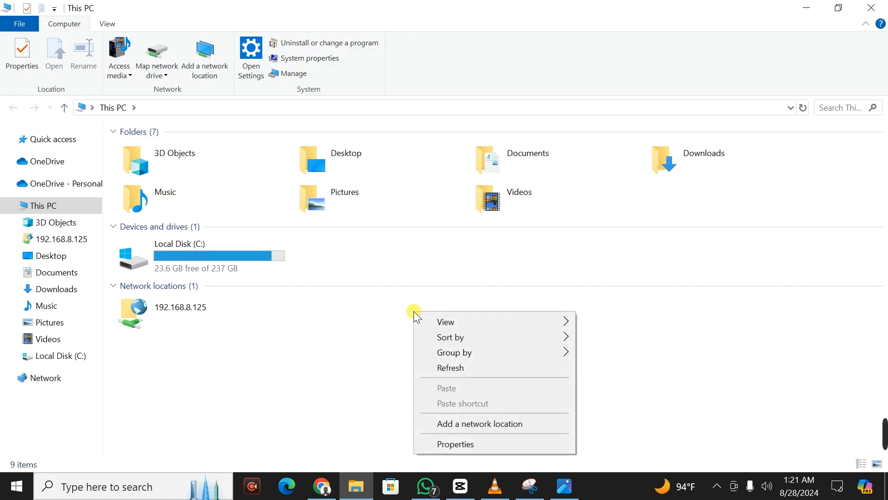
mouse_move(487, 427)
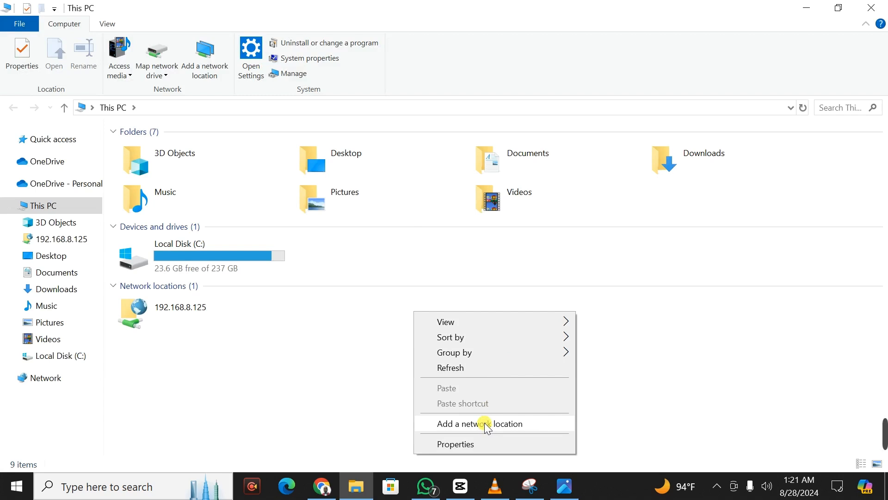
left_click(479, 423)
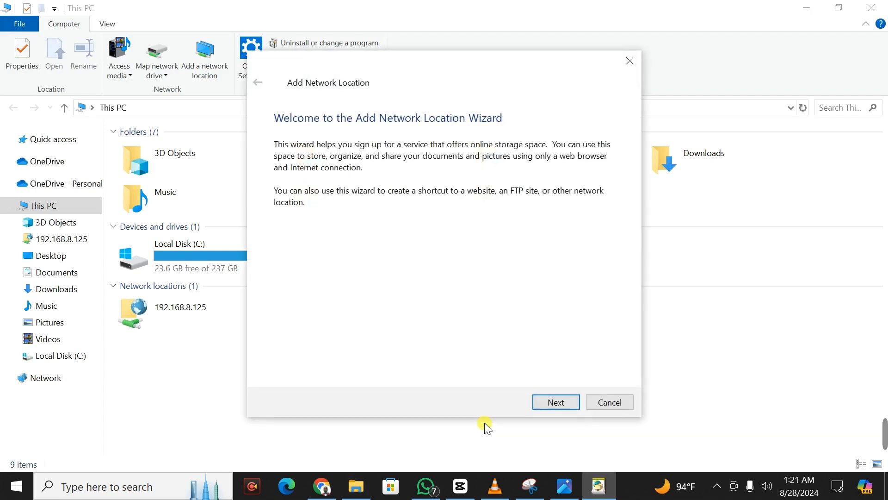
mouse_move(302, 136)
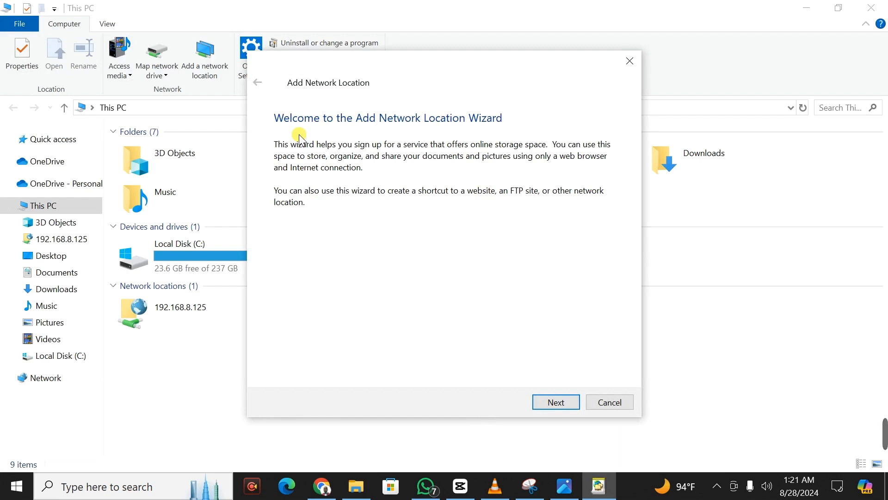
left_click(555, 402)
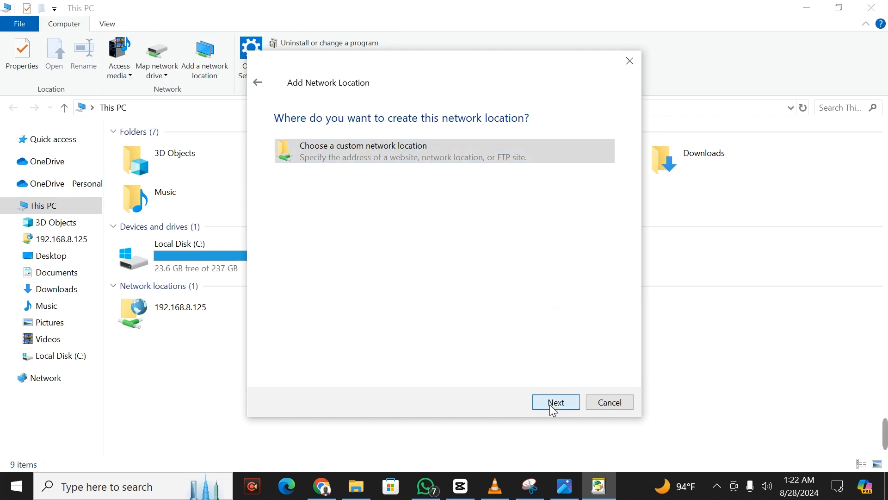
left_click(555, 402)
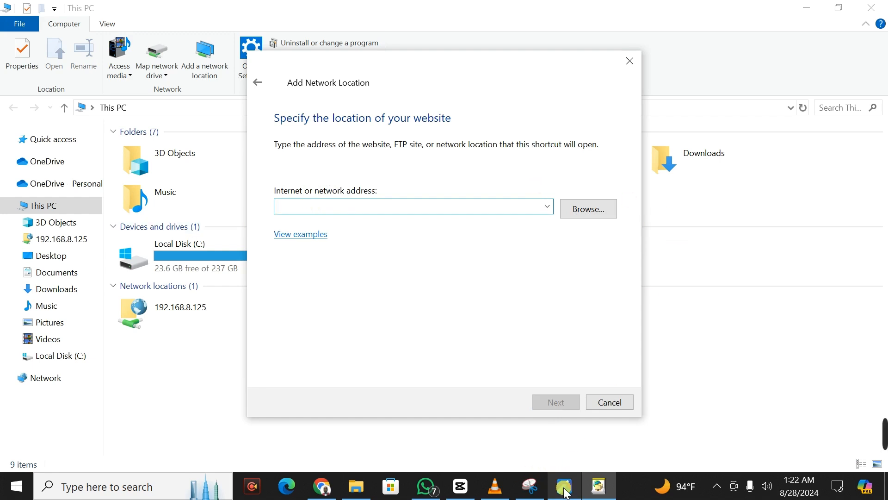
Check the phone's server URL, then enter ftp://192.168.8.125:2221 from the address suggestions.
left_click(563, 486)
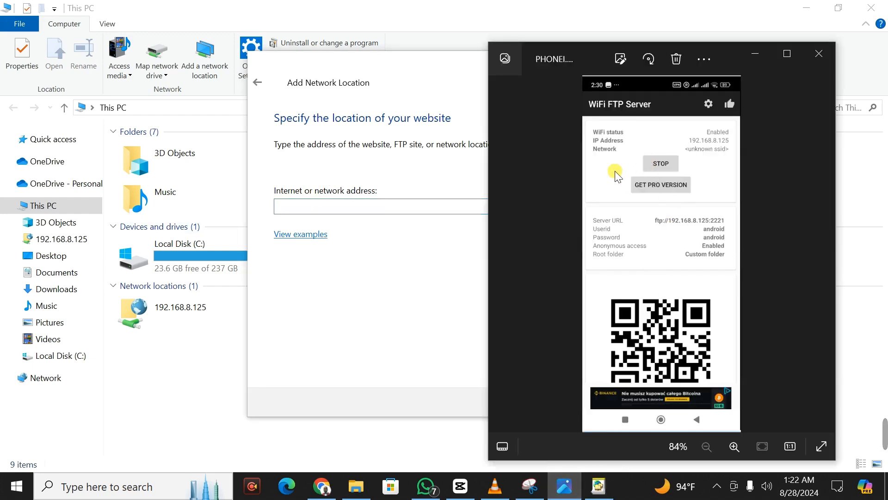
mouse_move(663, 188)
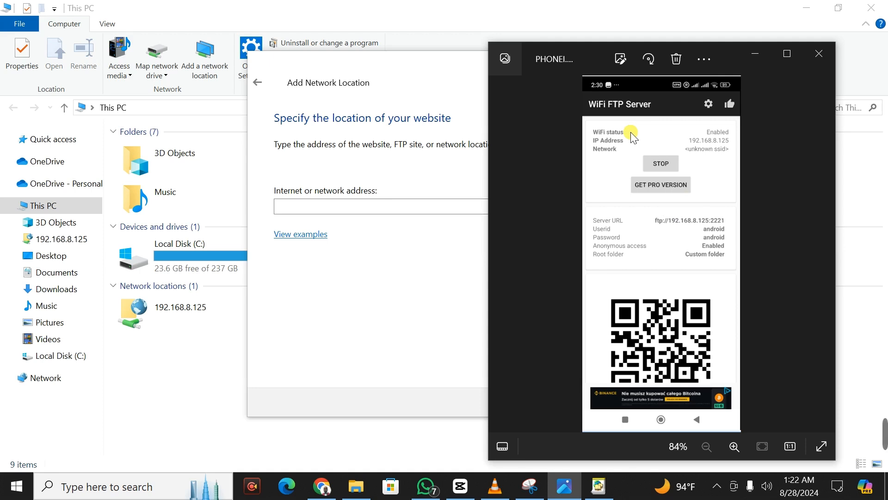
mouse_move(638, 171)
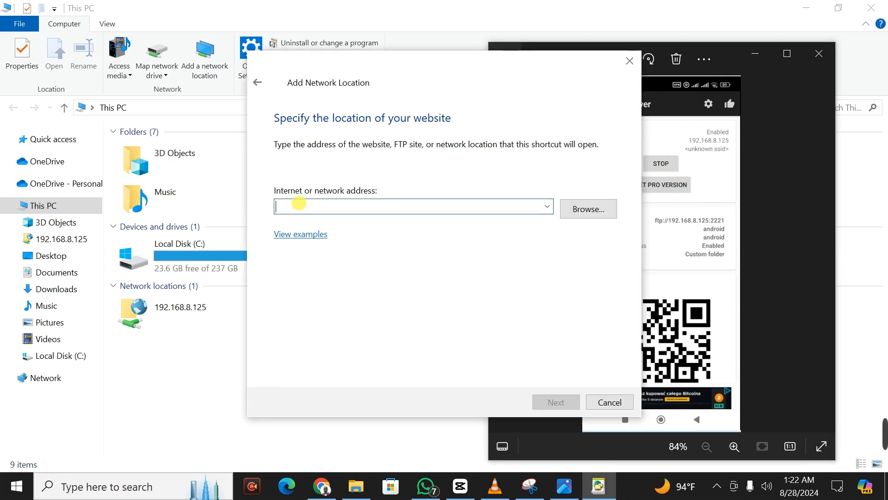
mouse_move(730, 48)
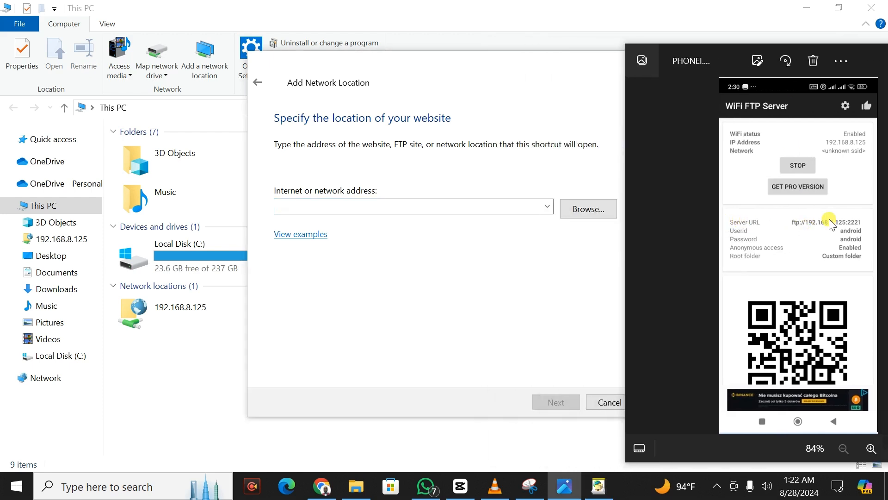
type("F")
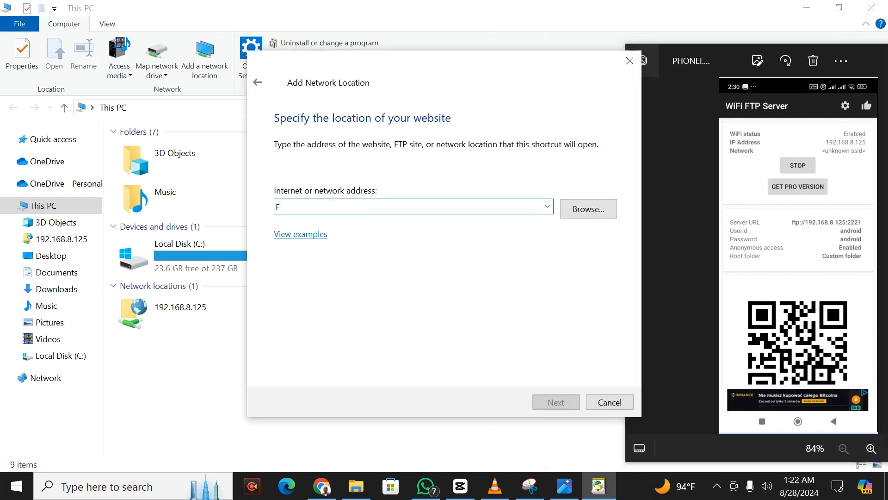
type("T")
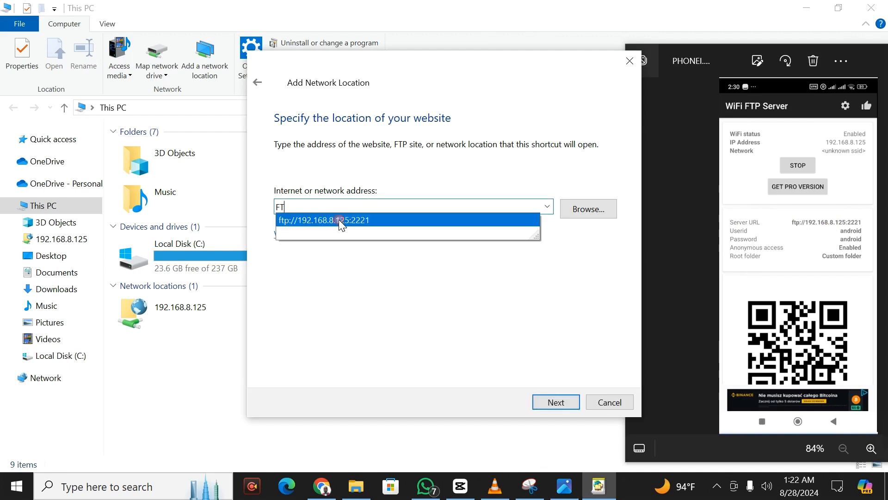
left_click(323, 219)
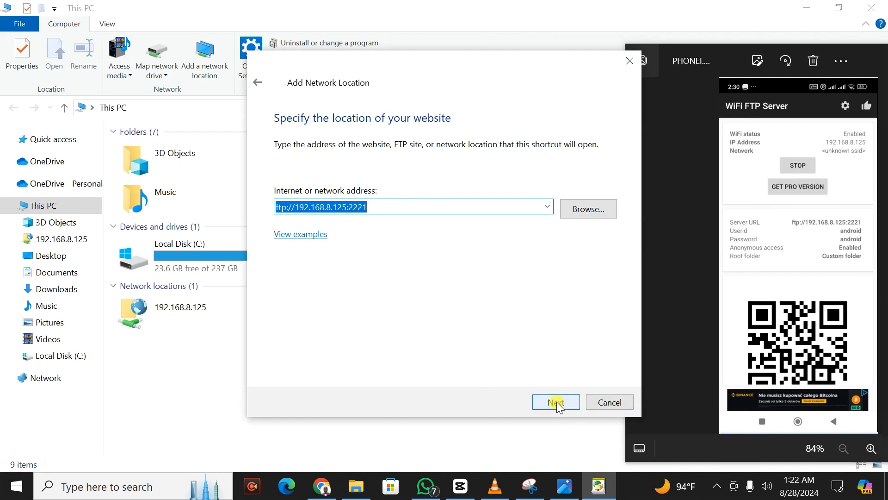
Finish the wizard with anonymous logon and name 192.168.8.125, opening the phone's files.
left_click(555, 402)
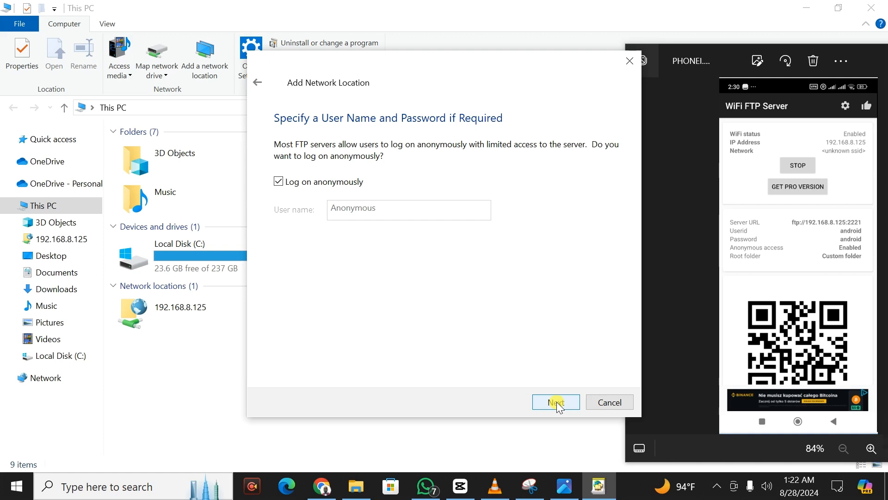
left_click(555, 402)
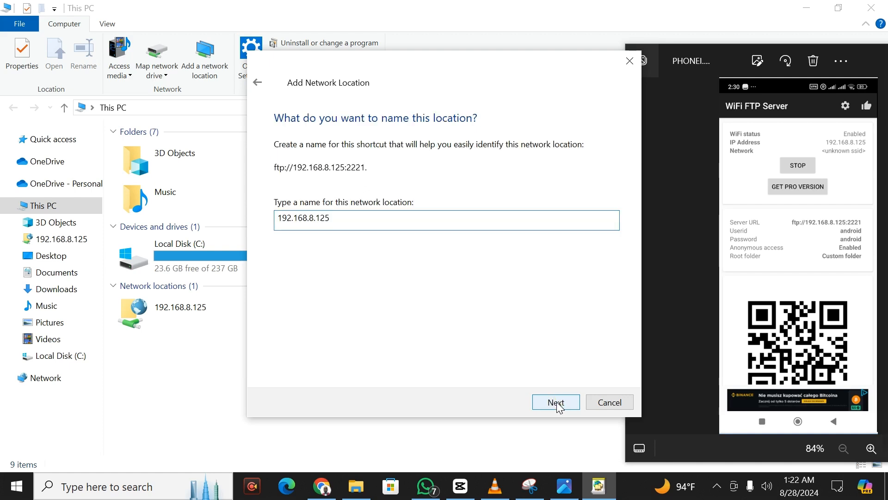
left_click(555, 402)
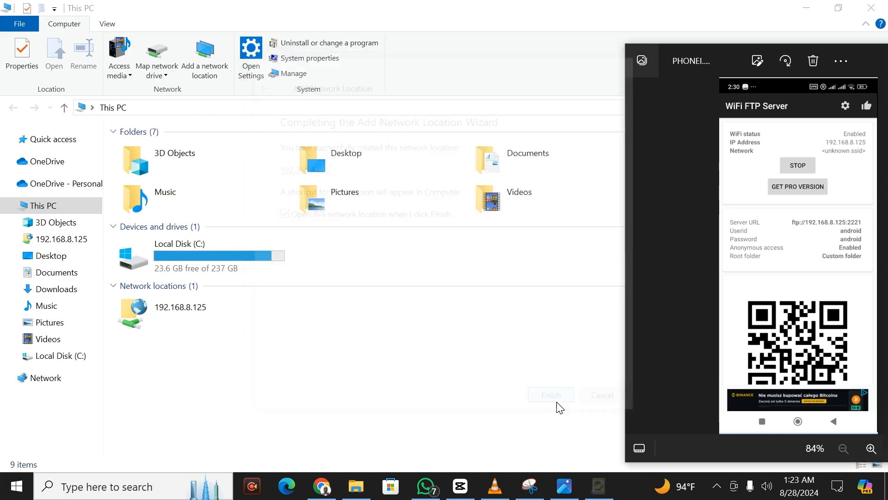
left_click(549, 395)
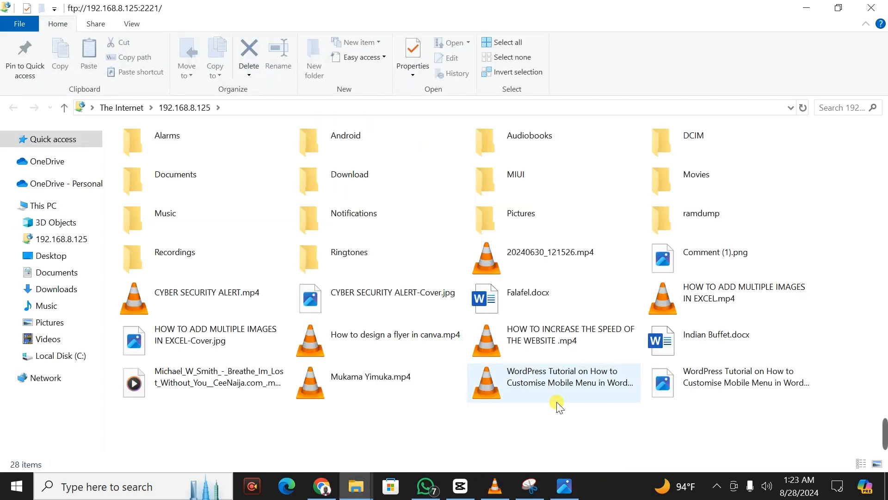
mouse_move(558, 391)
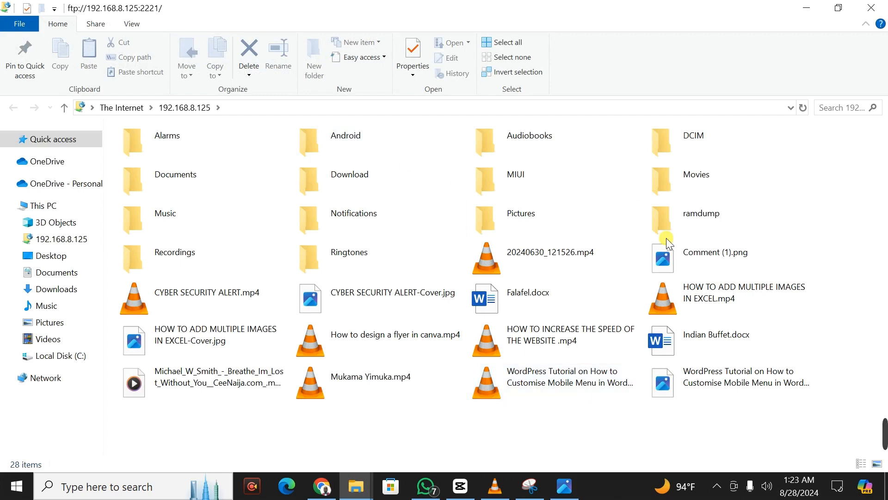
left_click(691, 136)
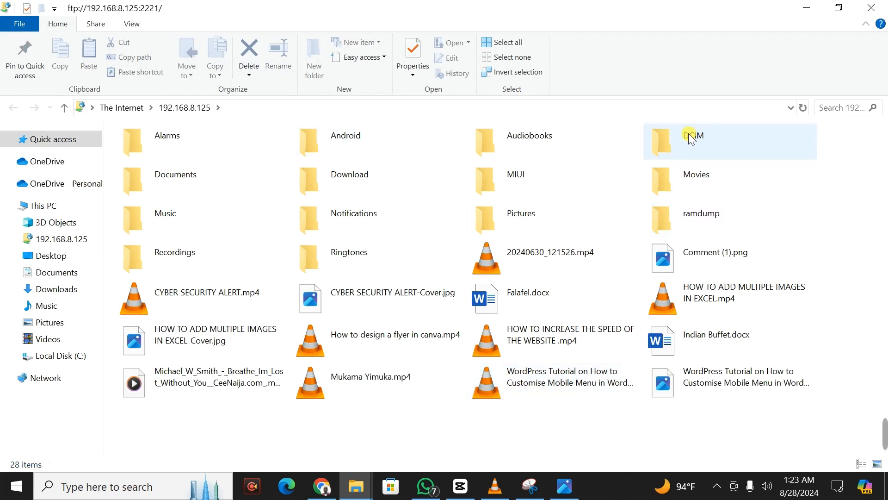
mouse_move(692, 138)
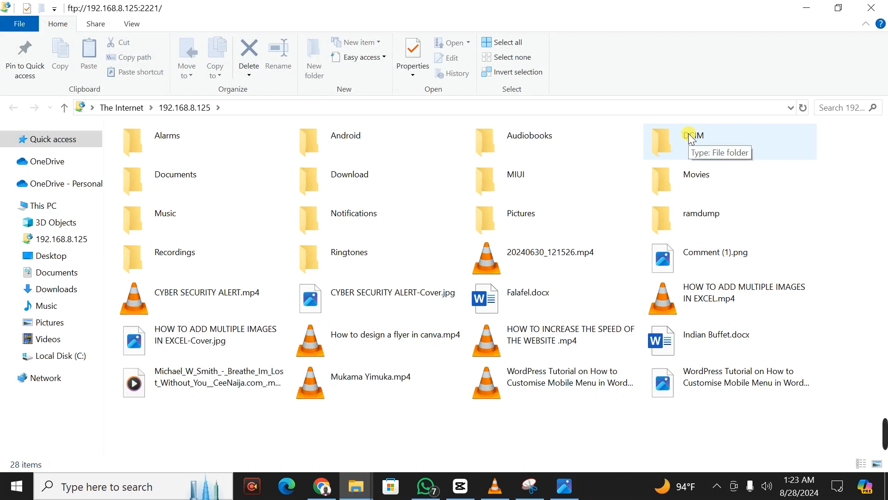